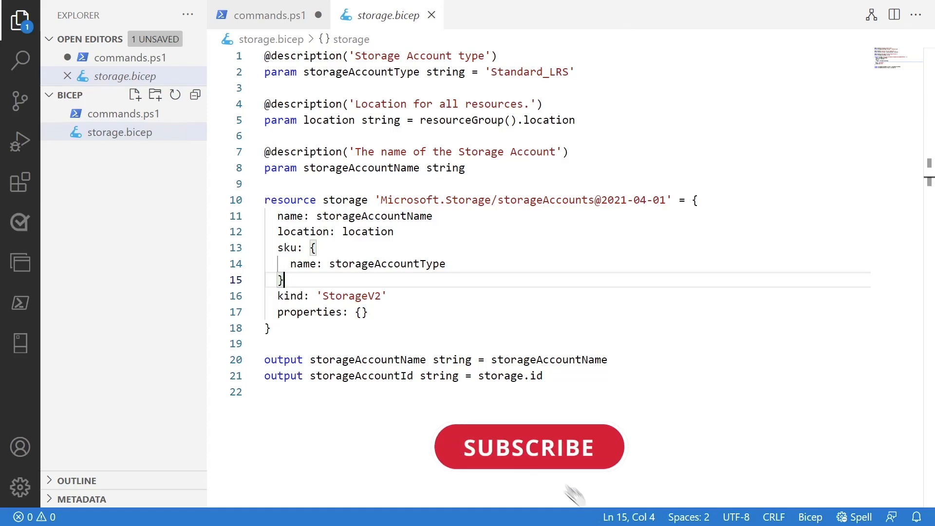
- Run the az bicep build line from commands.ps1 in the terminal to generate storage.json
{"action": "left_click", "coordinate": [529, 447]}
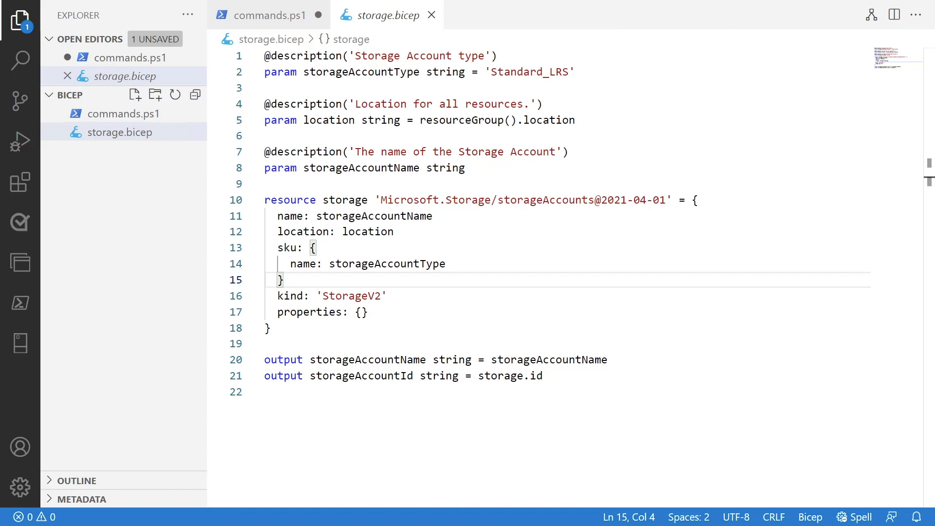
{"action": "mouse_move", "coordinate": [547, 232]}
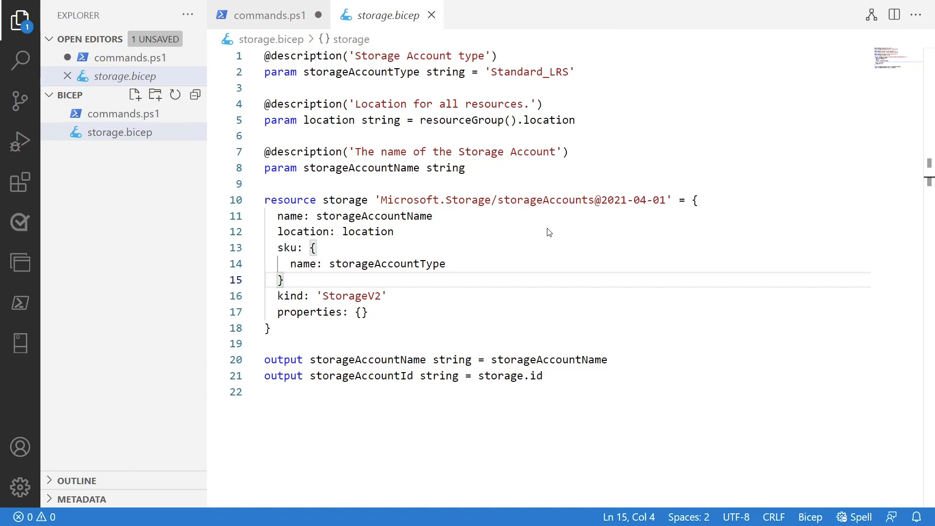
{"action": "left_click", "coordinate": [285, 279]}
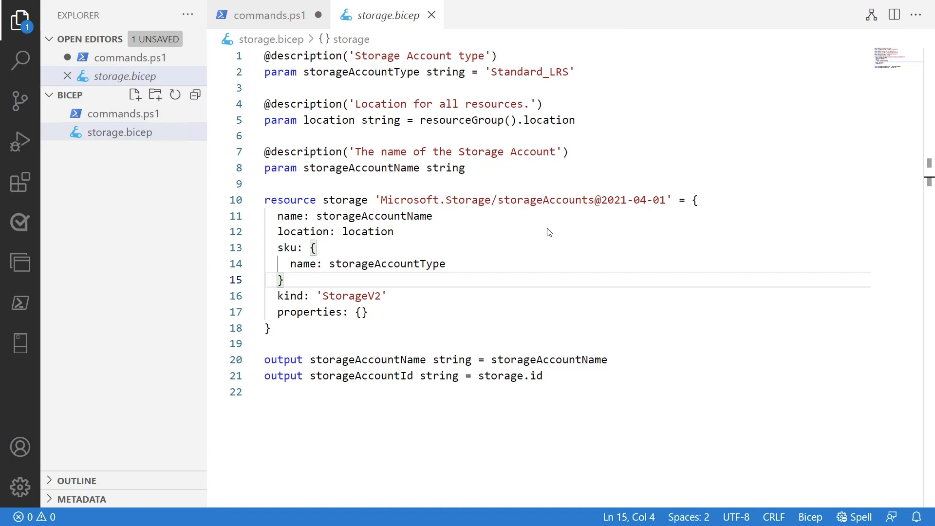
{"action": "left_click", "coordinate": [282, 280]}
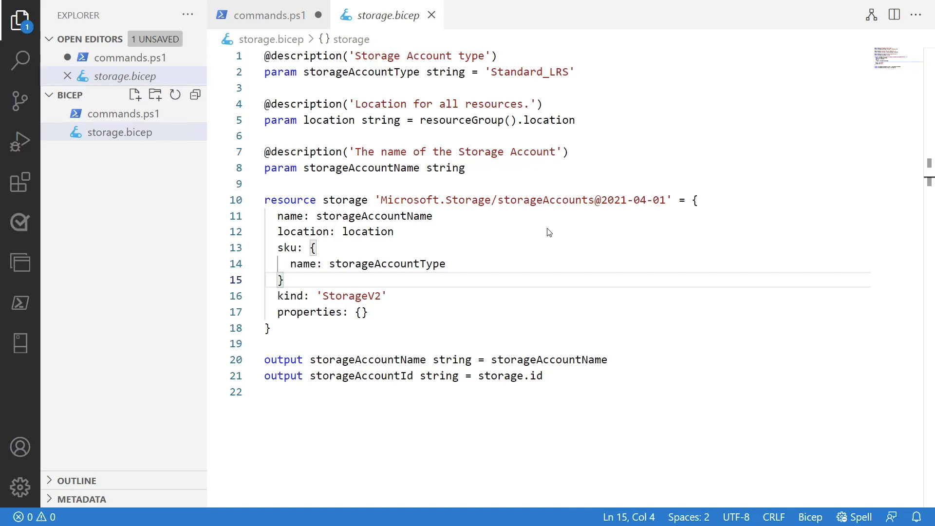
{"action": "left_click", "coordinate": [283, 279]}
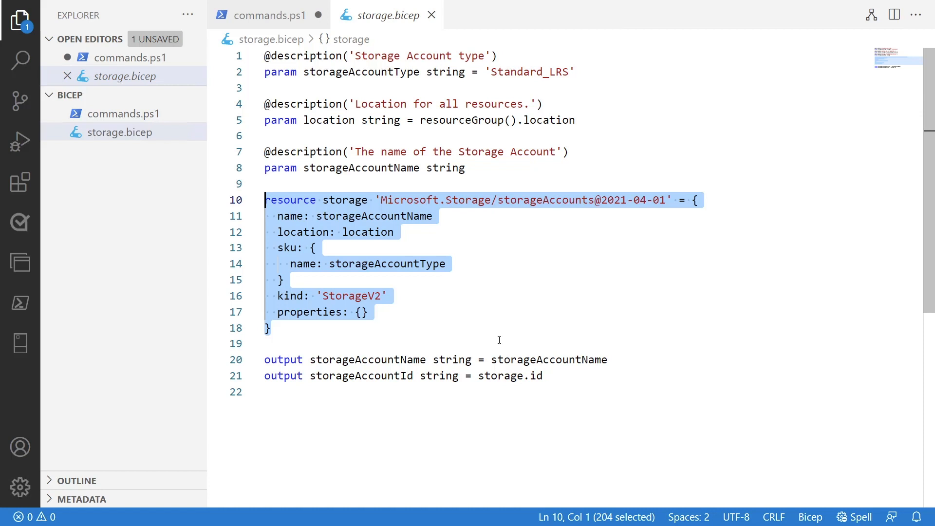
{"action": "mouse_move", "coordinate": [398, 219]}
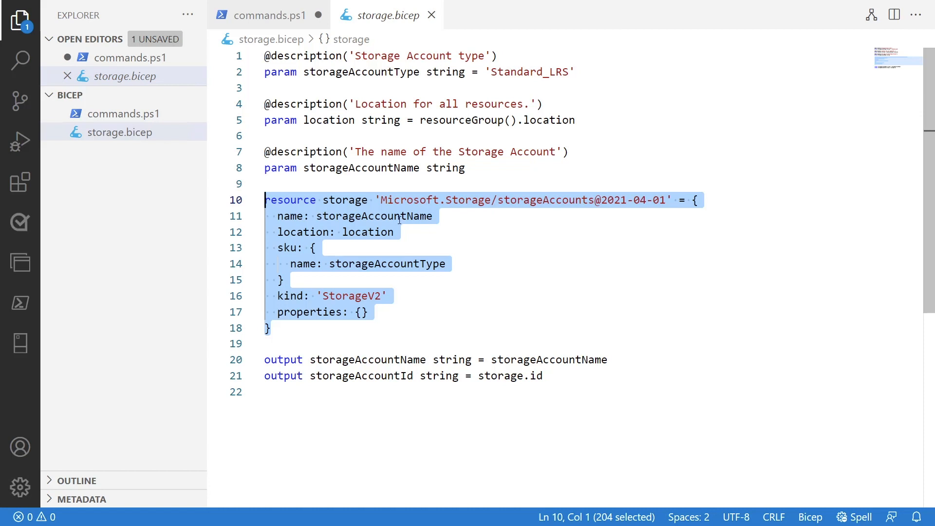
{"action": "double_click", "coordinate": [344, 199]}
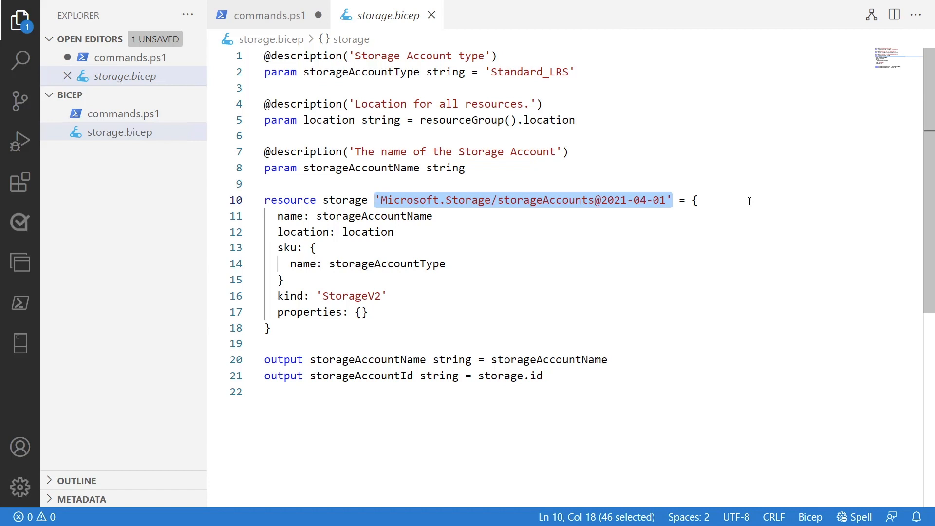
{"action": "mouse_move", "coordinate": [538, 199]}
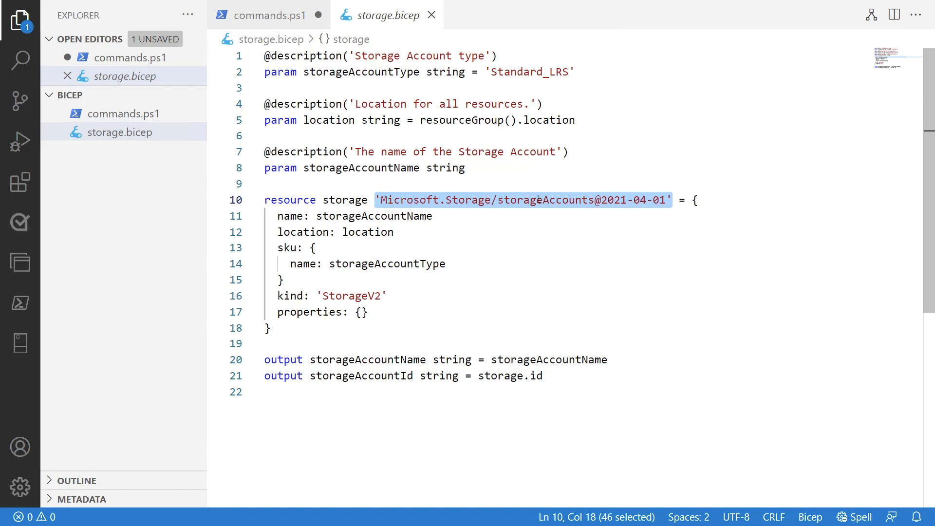
{"action": "left_click", "coordinate": [367, 311]}
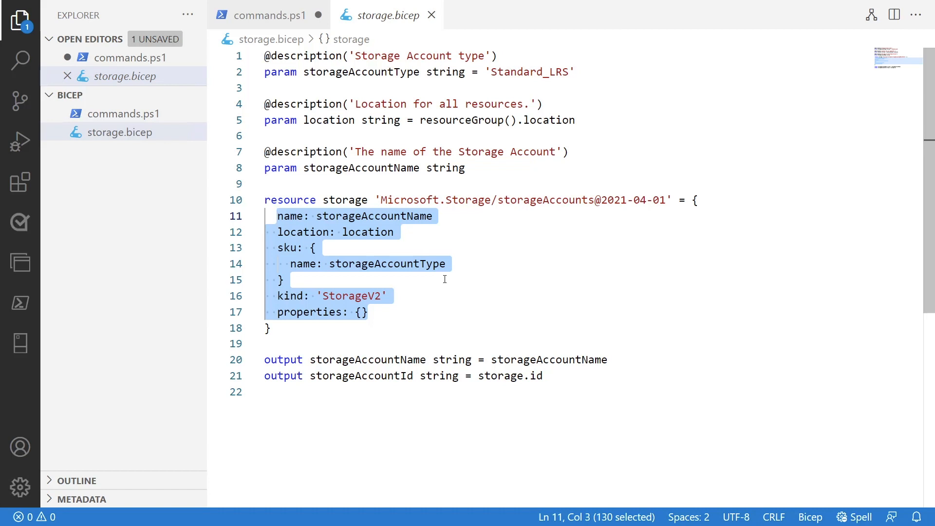
{"action": "mouse_move", "coordinate": [579, 375]}
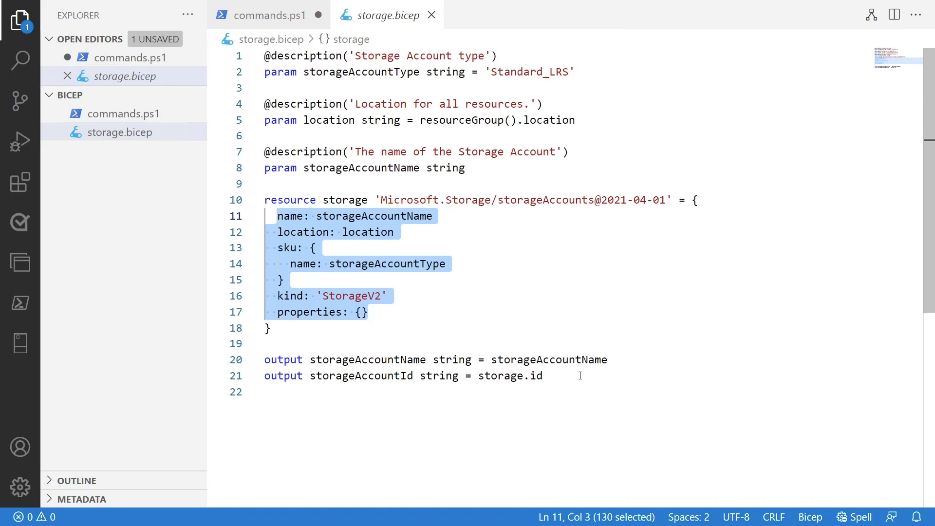
{"action": "left_click", "coordinate": [542, 375]}
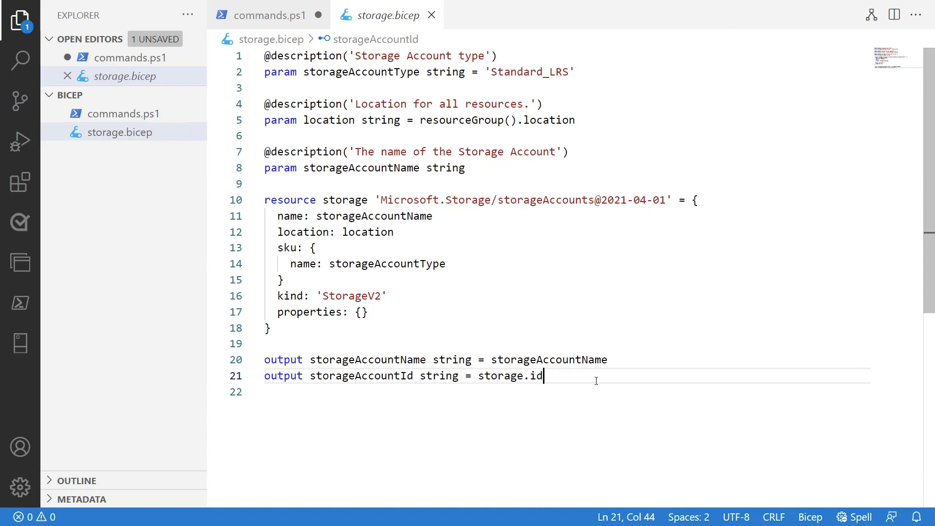
{"action": "mouse_move", "coordinate": [639, 169]}
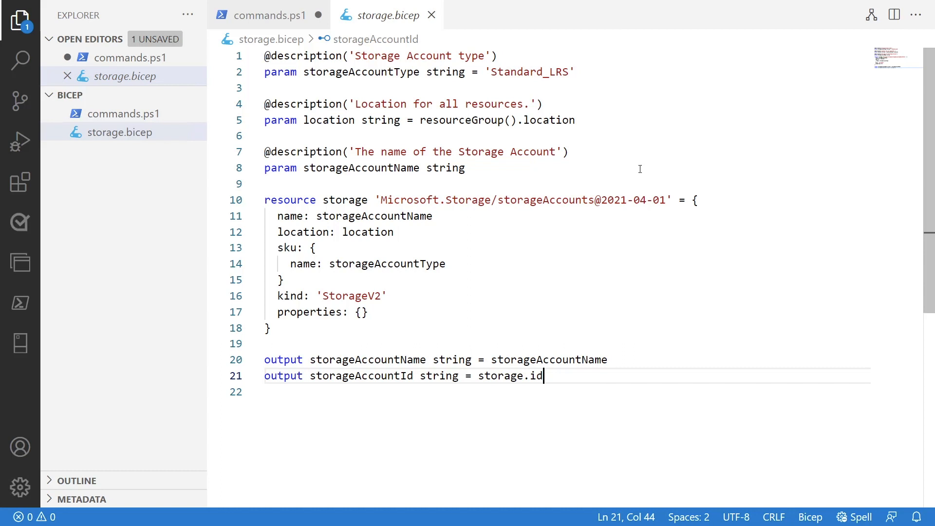
{"action": "mouse_move", "coordinate": [690, 273]}
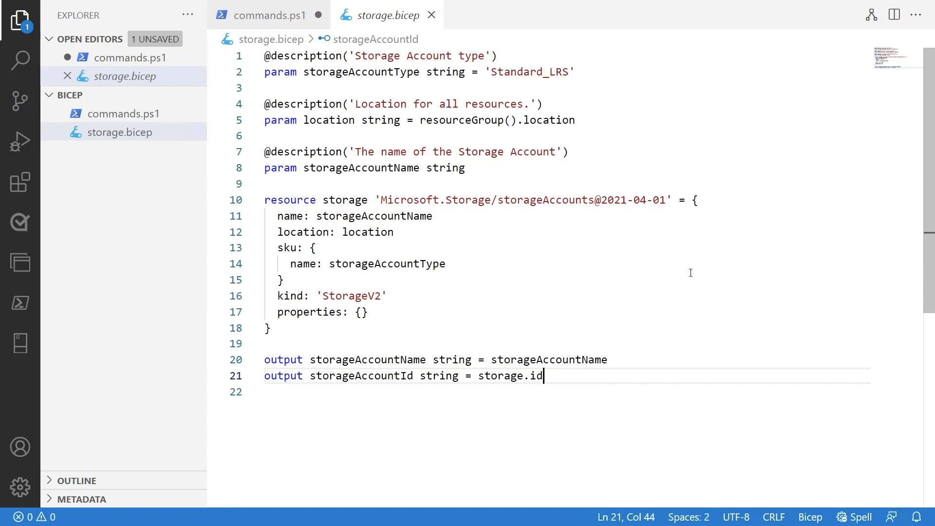
{"action": "mouse_move", "coordinate": [247, 24]}
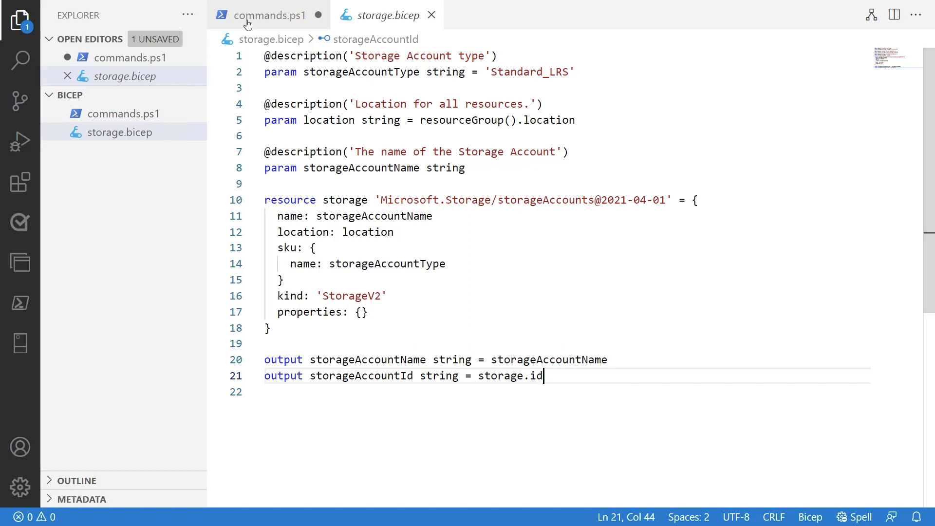
{"action": "left_click", "coordinate": [272, 15]}
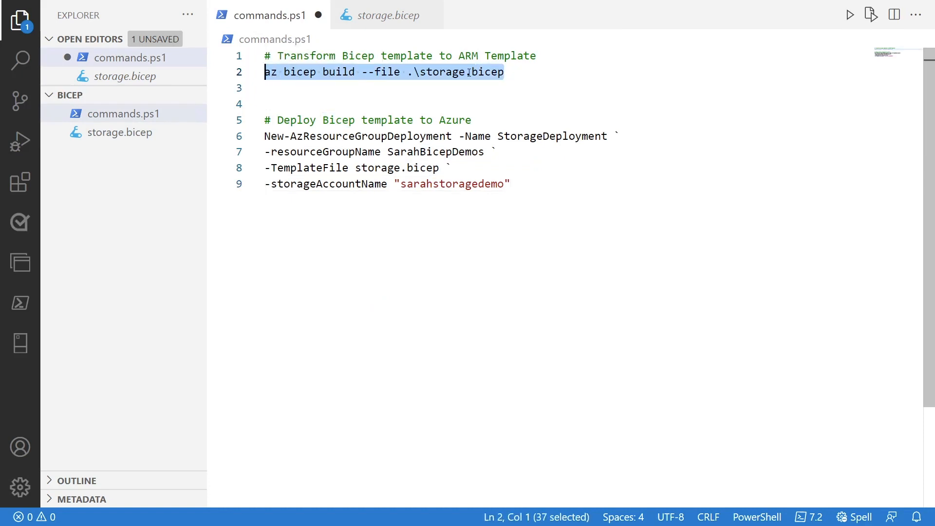
{"action": "left_click", "coordinate": [519, 72]}
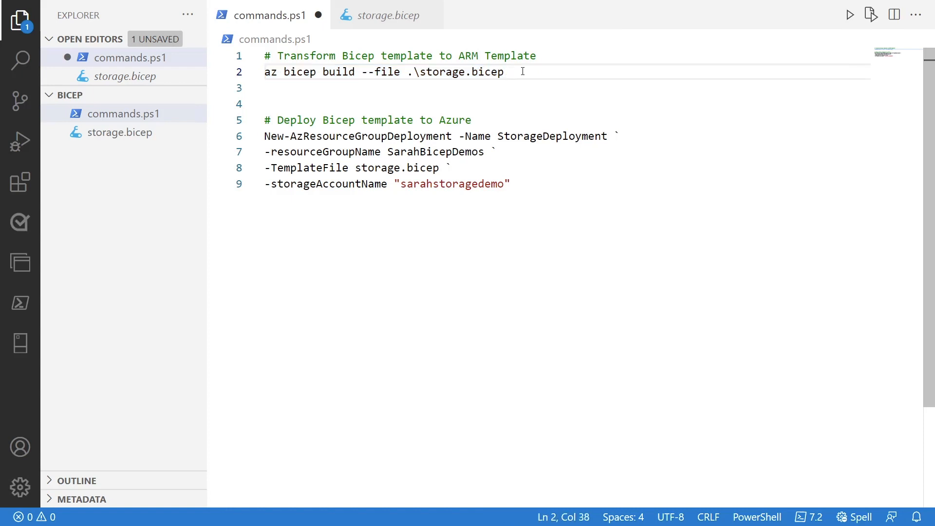
{"action": "key", "text": "ctrl+`"}
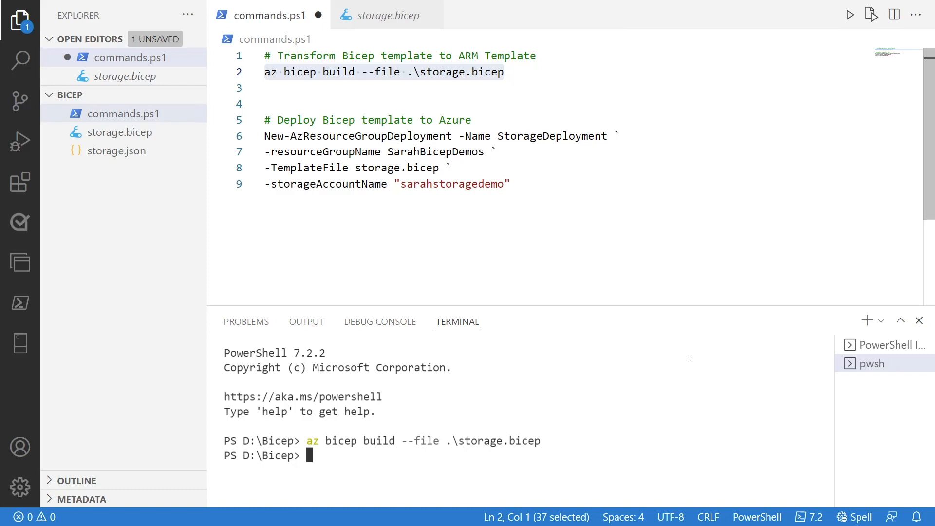
{"action": "mouse_move", "coordinate": [121, 151]}
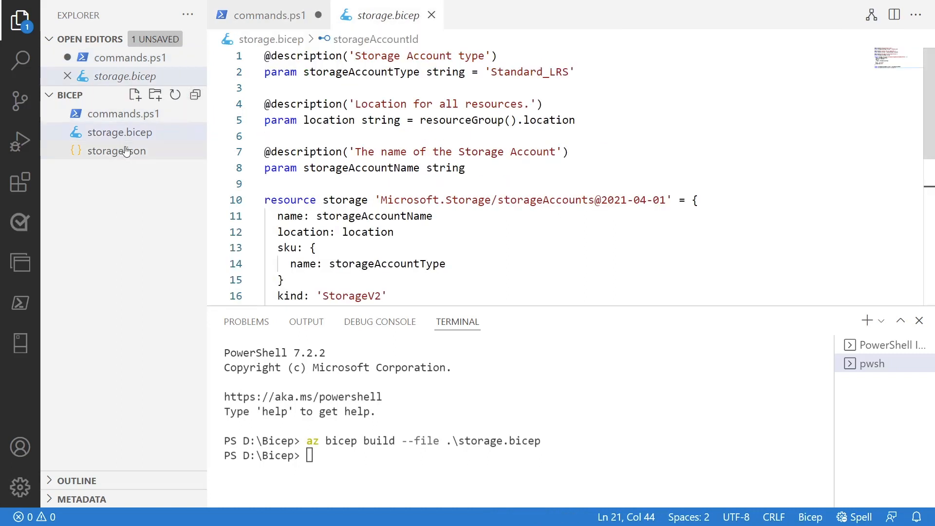
- Open the generated storage.json beside storage.bicep from its Explorer context menu
{"action": "right_click", "coordinate": [122, 150]}
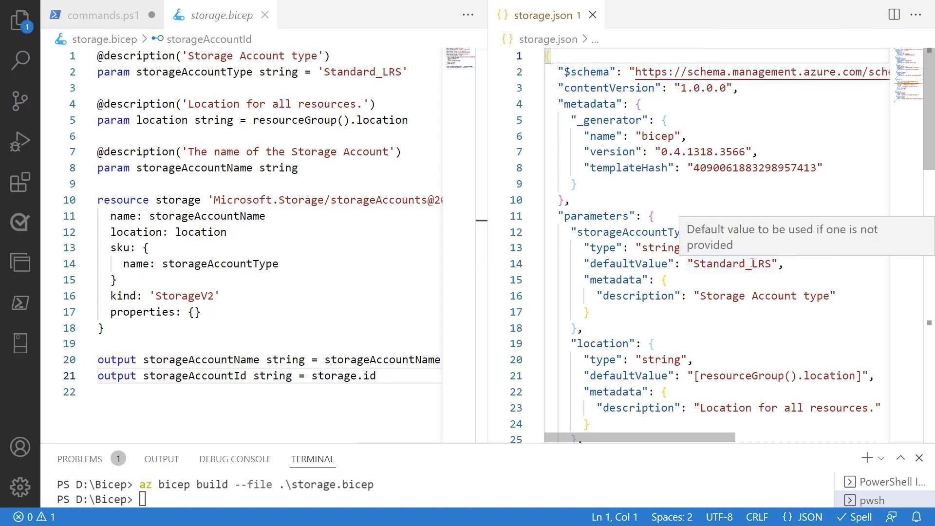
{"action": "mouse_move", "coordinate": [791, 241]}
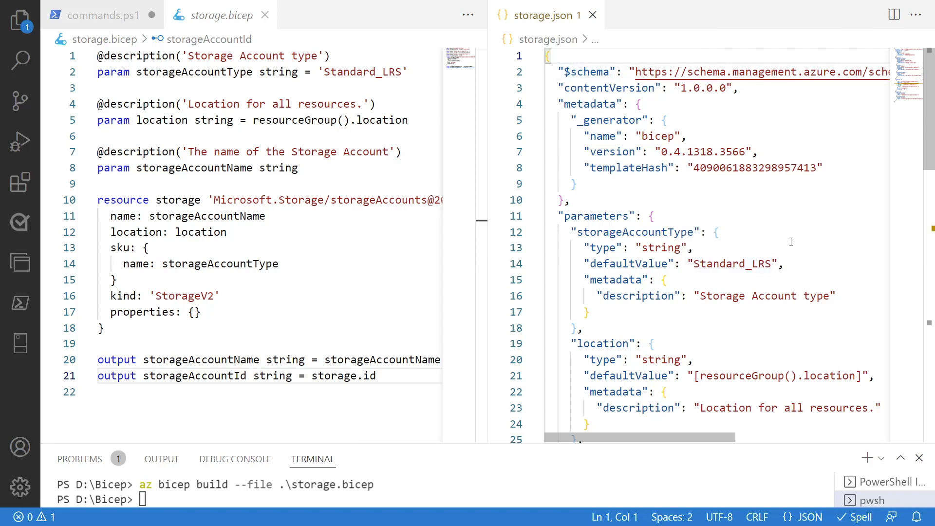
{"action": "scroll", "scroll_direction": "down", "scroll_amount": 3}
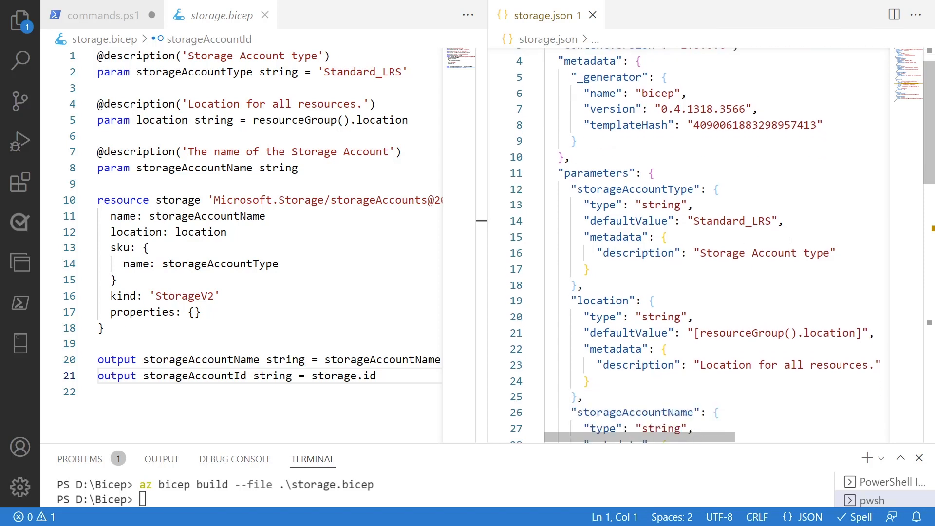
{"action": "scroll", "scroll_direction": "down", "scroll_amount": 3}
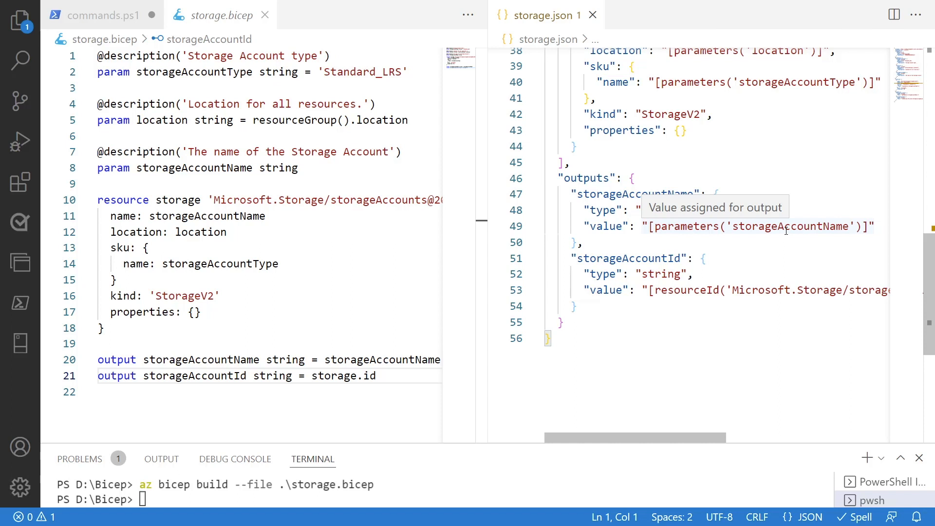
{"action": "mouse_move", "coordinate": [799, 200]}
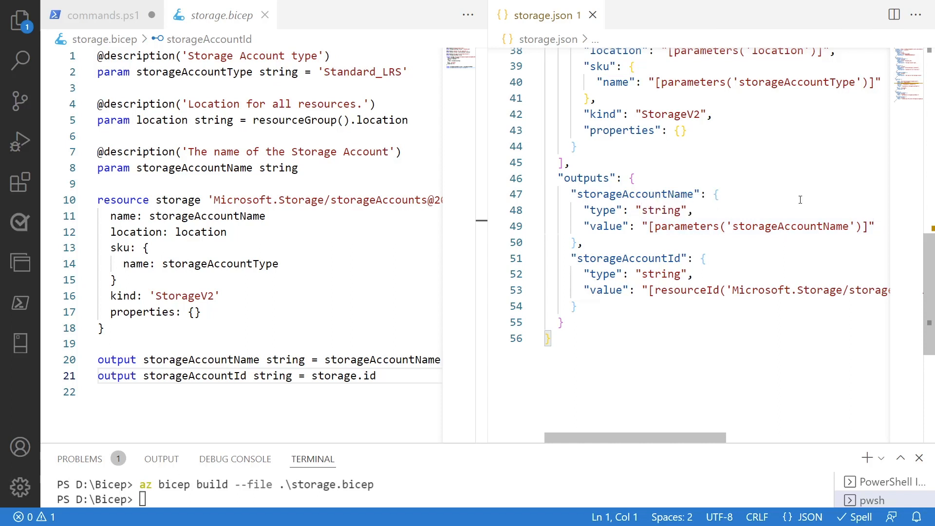
{"action": "mouse_move", "coordinate": [591, 15]}
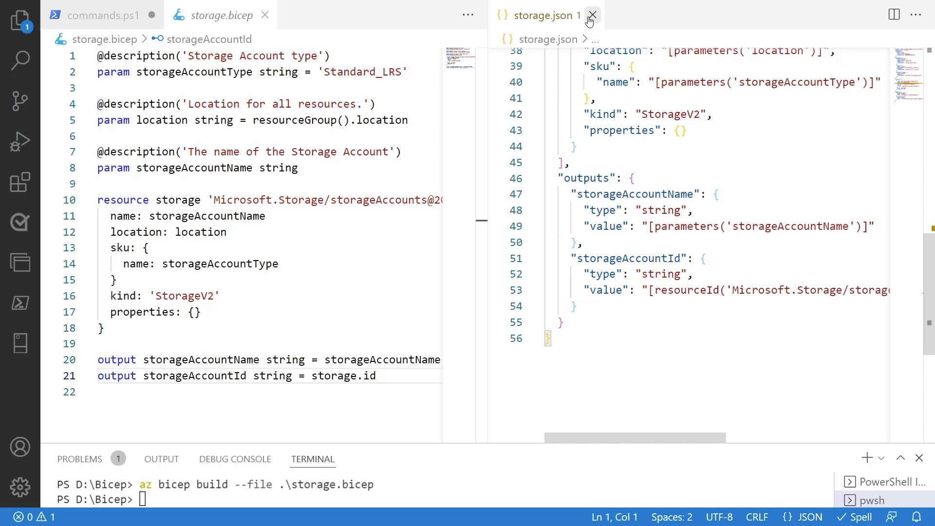
- Close storage.json, return to commands.ps1, and select the four deployment command lines
{"action": "left_click", "coordinate": [593, 15]}
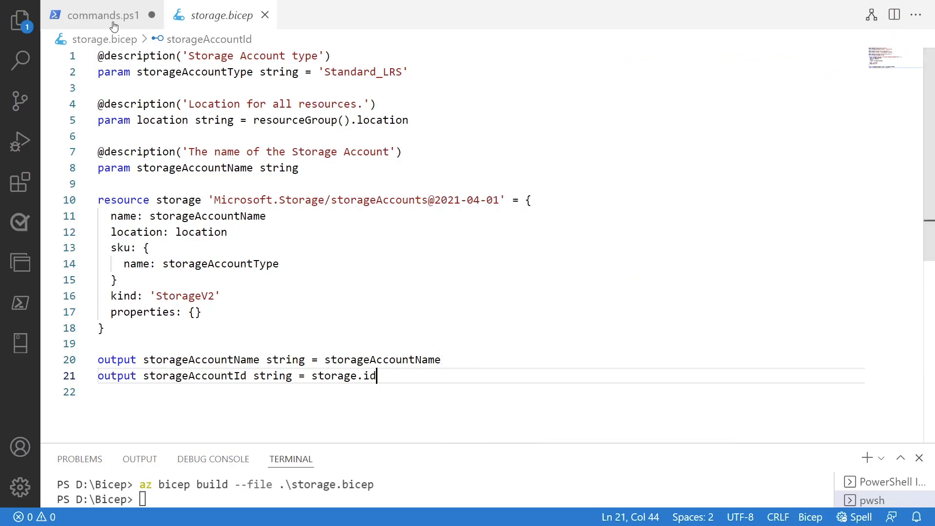
{"action": "left_click", "coordinate": [102, 15]}
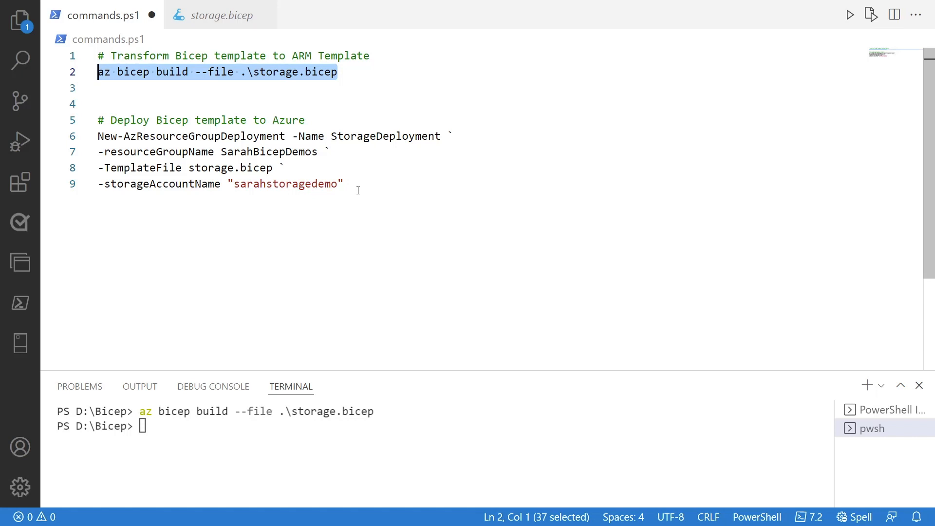
{"action": "left_click", "coordinate": [345, 184]}
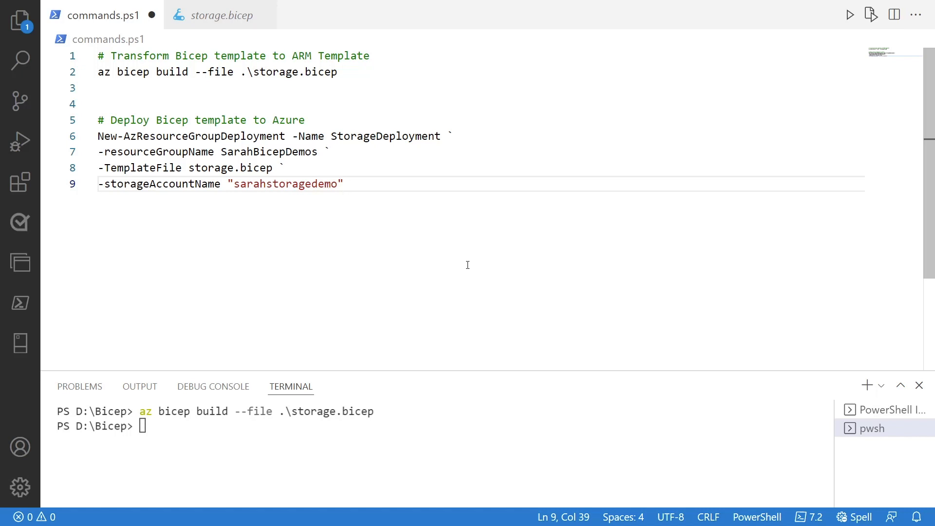
{"action": "left_click", "coordinate": [345, 183]}
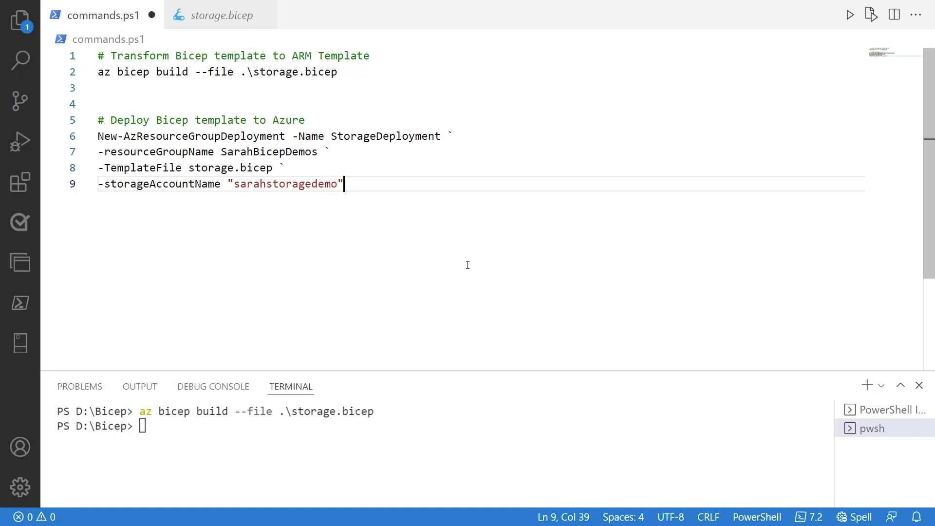
{"action": "mouse_move", "coordinate": [388, 186]}
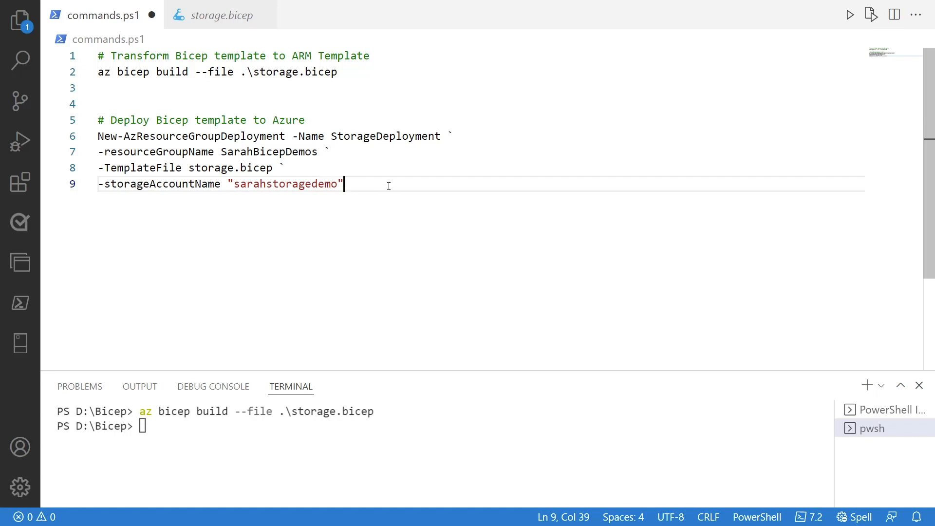
{"action": "right_click", "coordinate": [239, 151]}
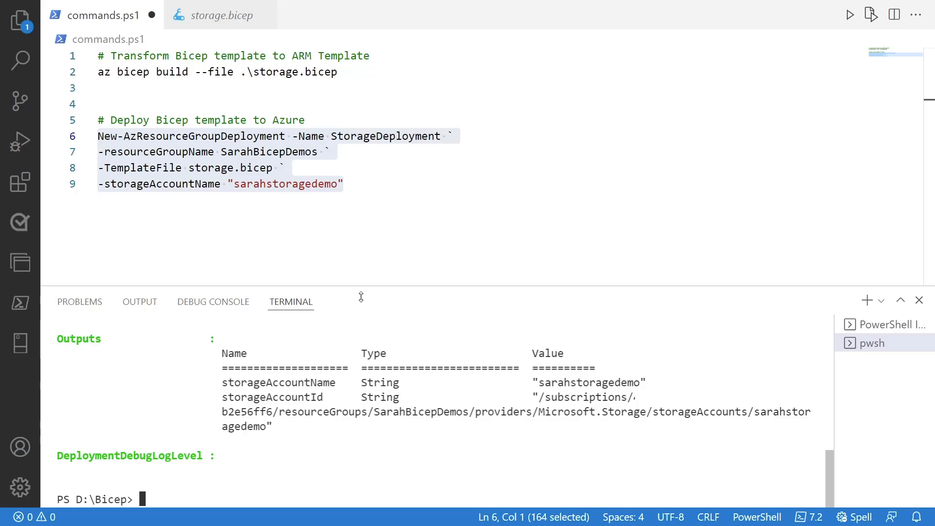
- Scroll up the terminal to review the StorageDeployment Succeeded output and parameters
{"action": "scroll", "scroll_direction": "up", "scroll_amount": 3}
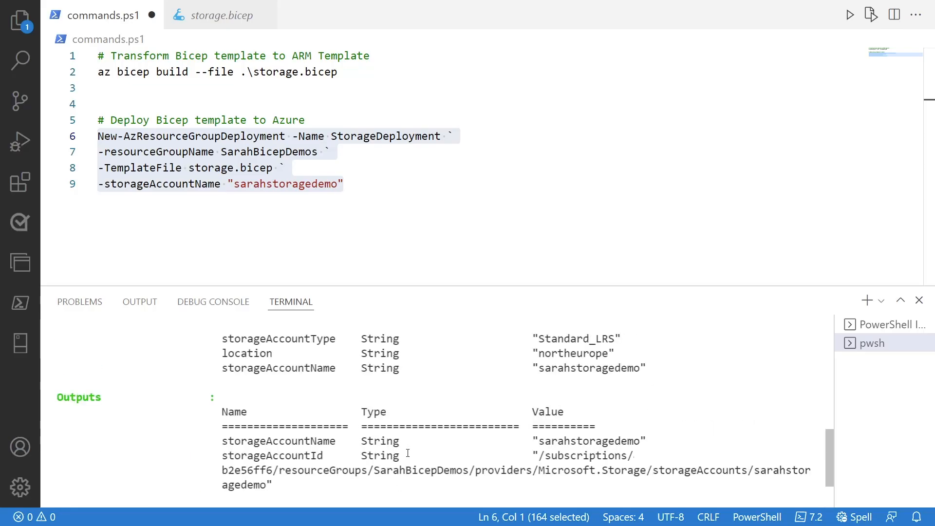
{"action": "scroll", "scroll_direction": "up", "scroll_amount": 3}
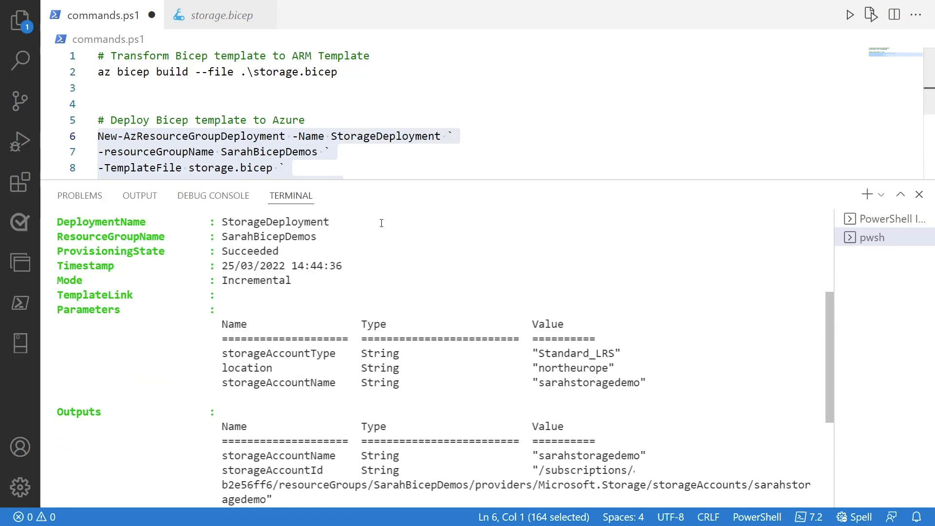
{"action": "scroll", "scroll_direction": "up", "scroll_amount": 3}
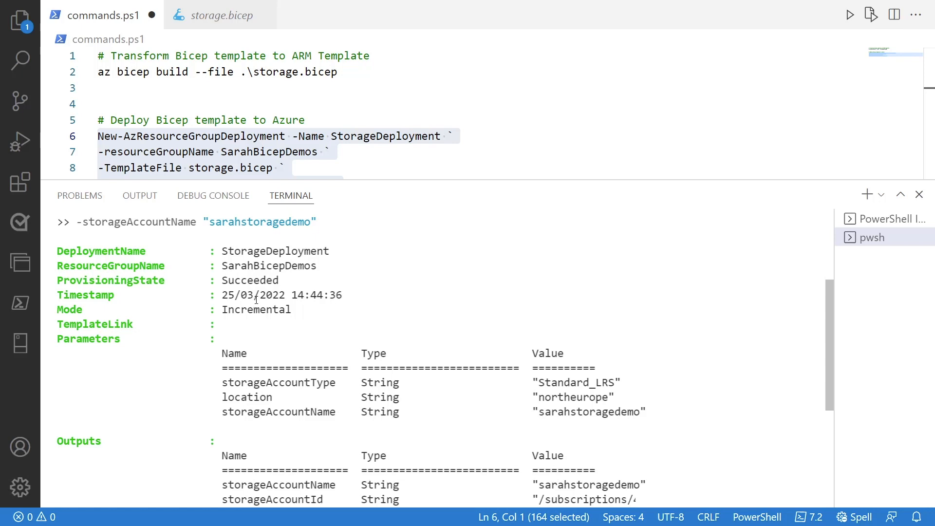
{"action": "scroll", "scroll_direction": "down", "scroll_amount": 3}
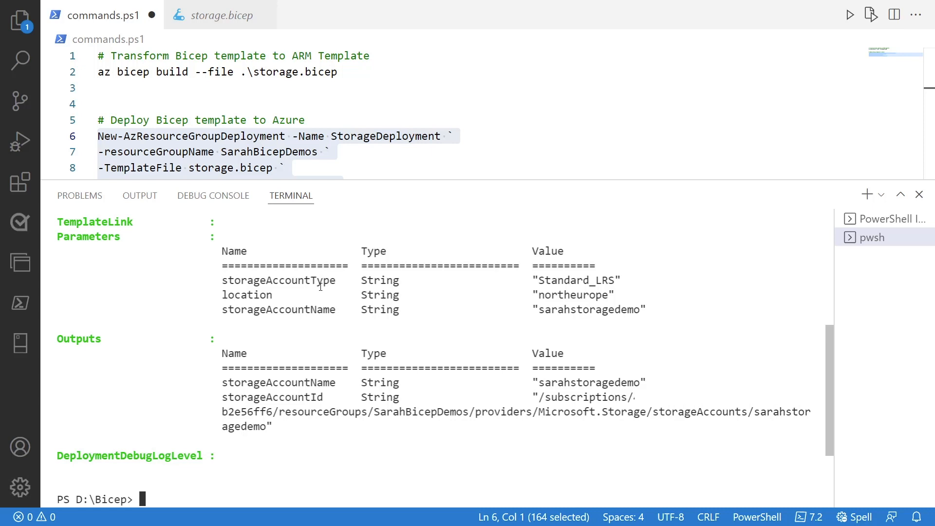
{"action": "mouse_move", "coordinate": [569, 279]}
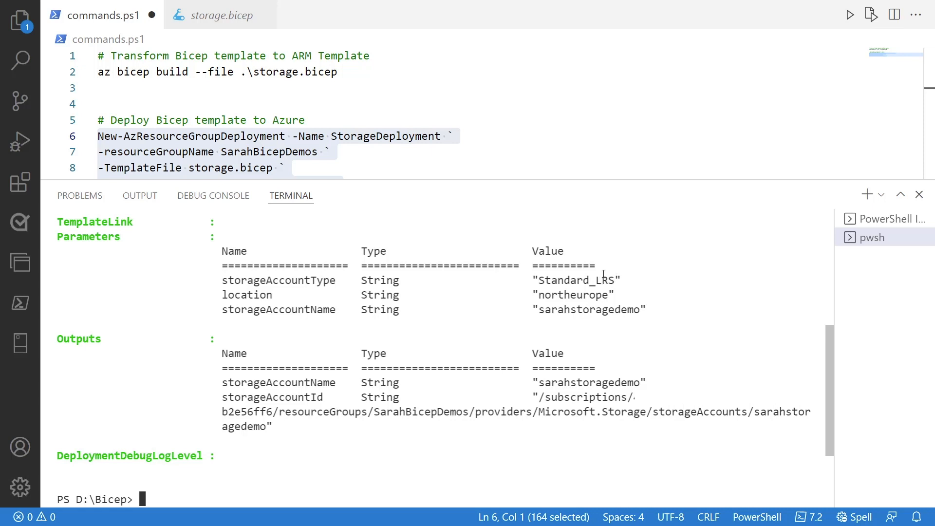
{"action": "mouse_move", "coordinate": [577, 295]}
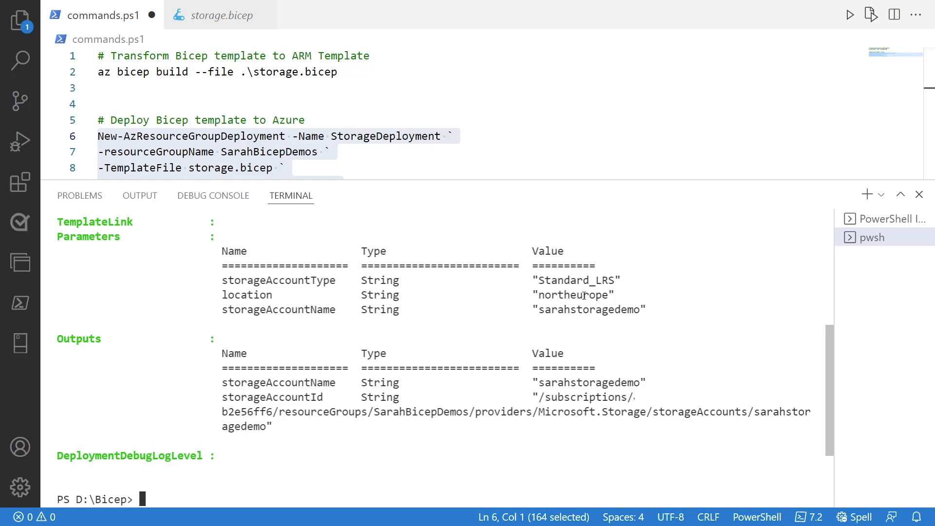
{"action": "mouse_move", "coordinate": [580, 315]}
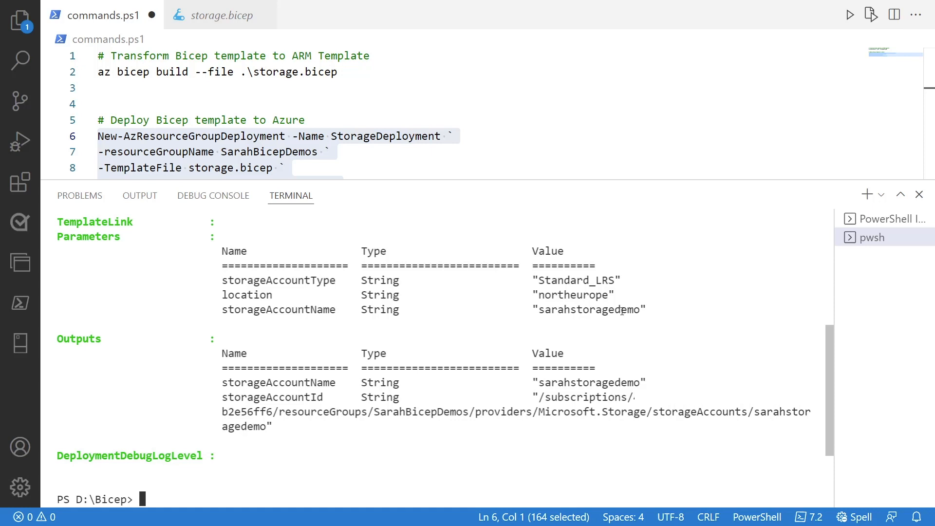
{"action": "mouse_move", "coordinate": [306, 396]}
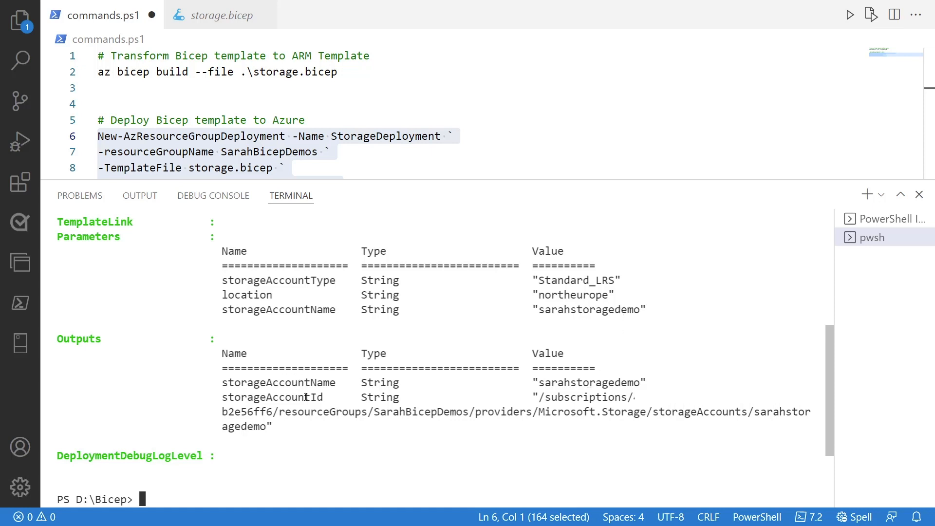
{"action": "mouse_move", "coordinate": [507, 374]}
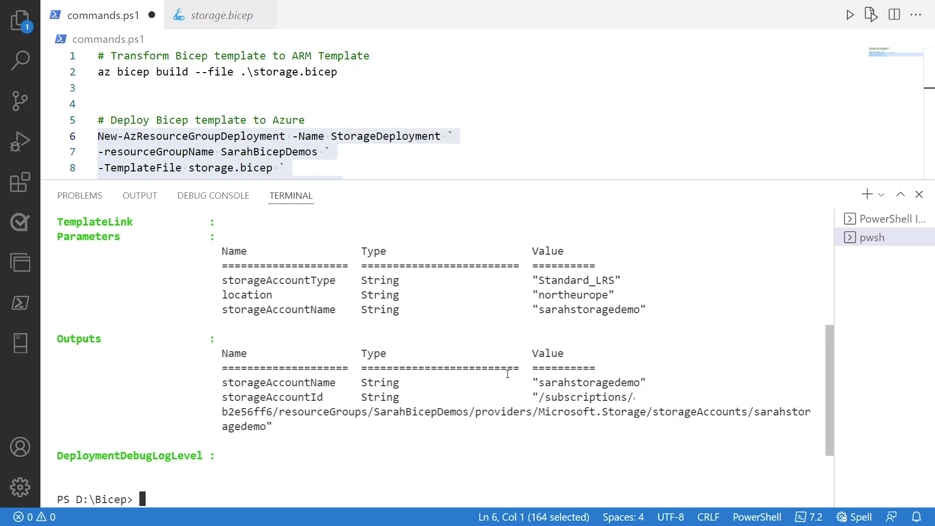
{"action": "mouse_move", "coordinate": [568, 391]}
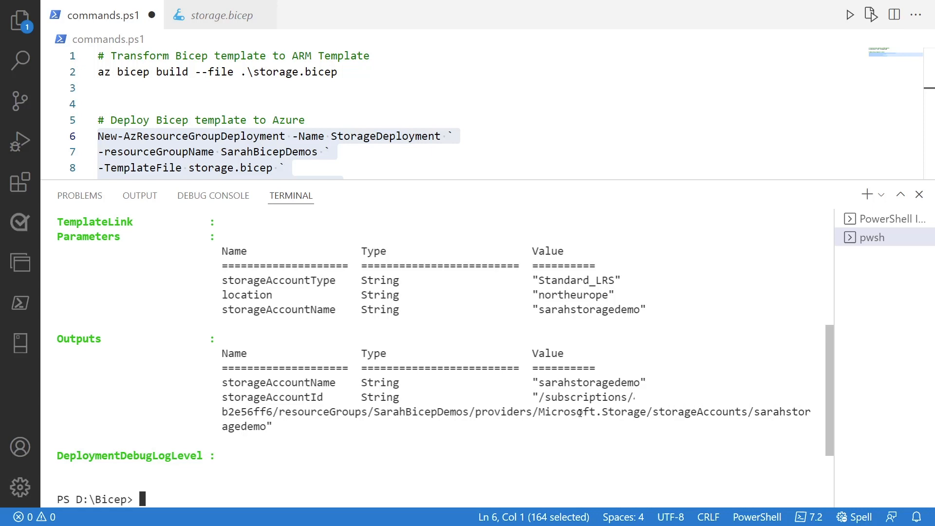
{"action": "mouse_move", "coordinate": [492, 416]}
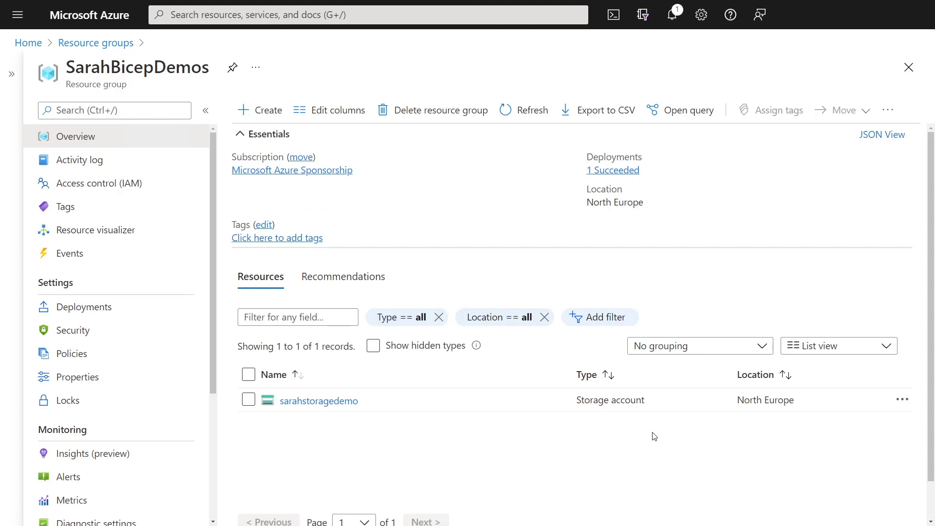
{"action": "mouse_move", "coordinate": [481, 270]}
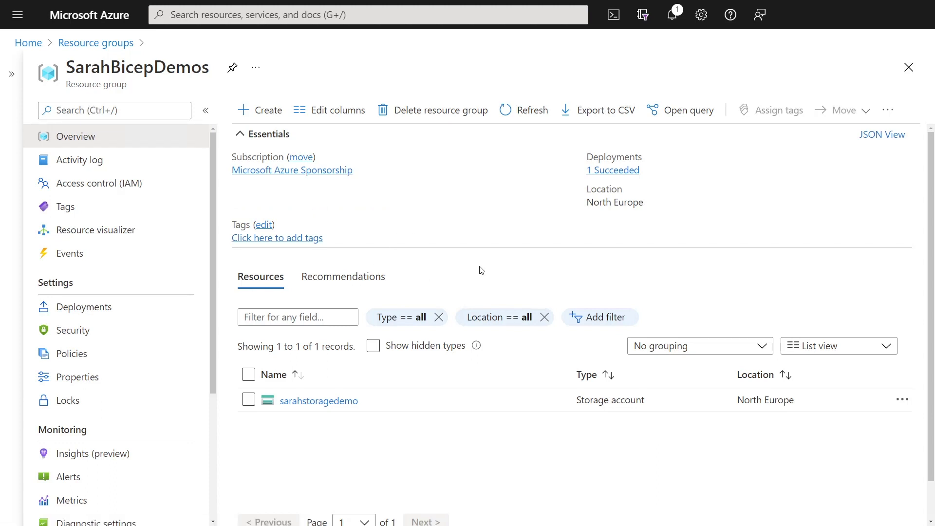
{"action": "mouse_move", "coordinate": [440, 428]}
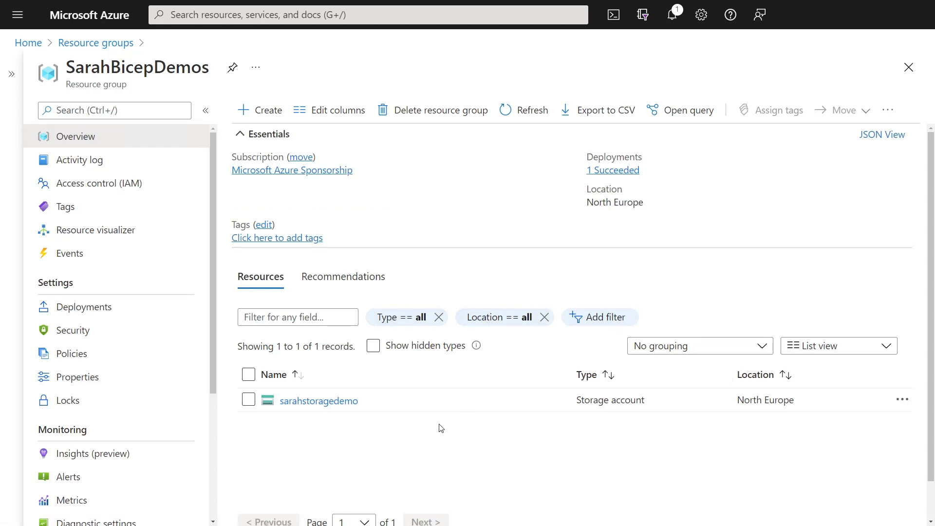
{"action": "mouse_move", "coordinate": [353, 425]}
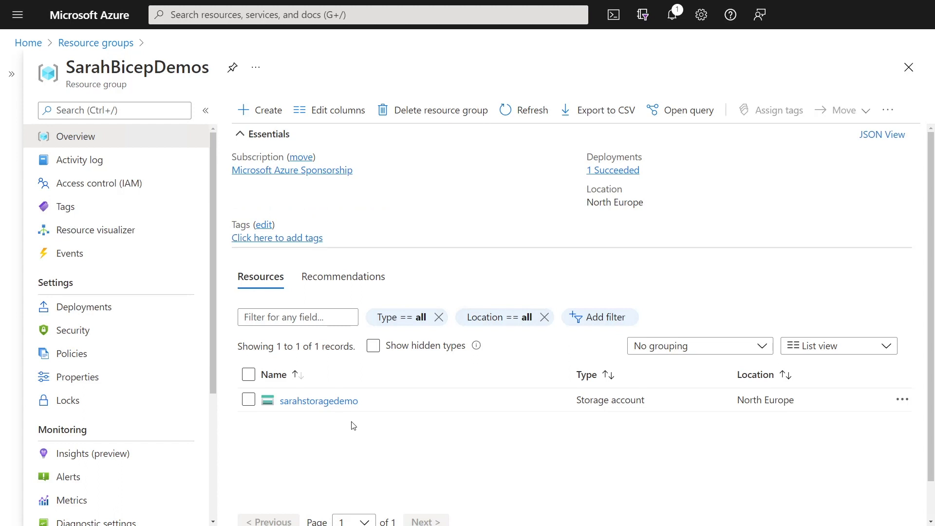
{"action": "mouse_move", "coordinate": [612, 170]}
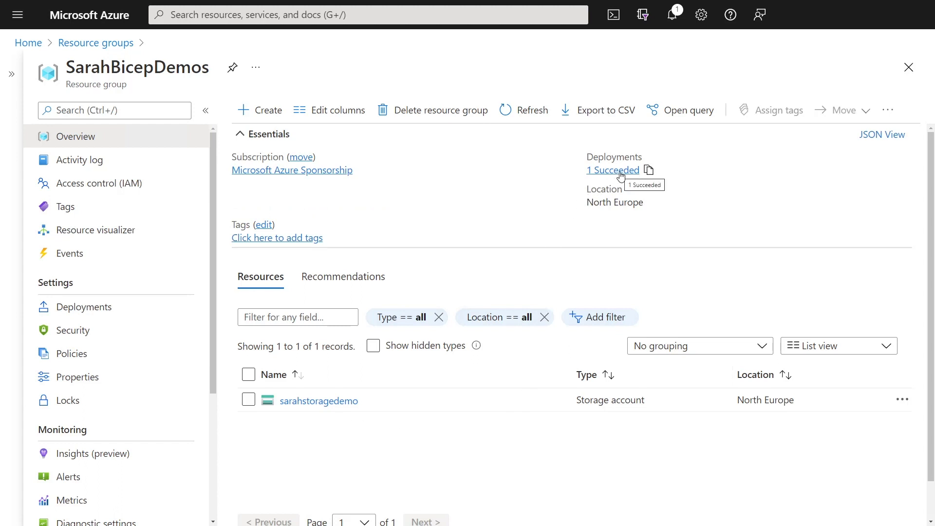
- Open StorageDeployment from the resource group's Deployments list and expand Deployment details
{"action": "left_click", "coordinate": [612, 170]}
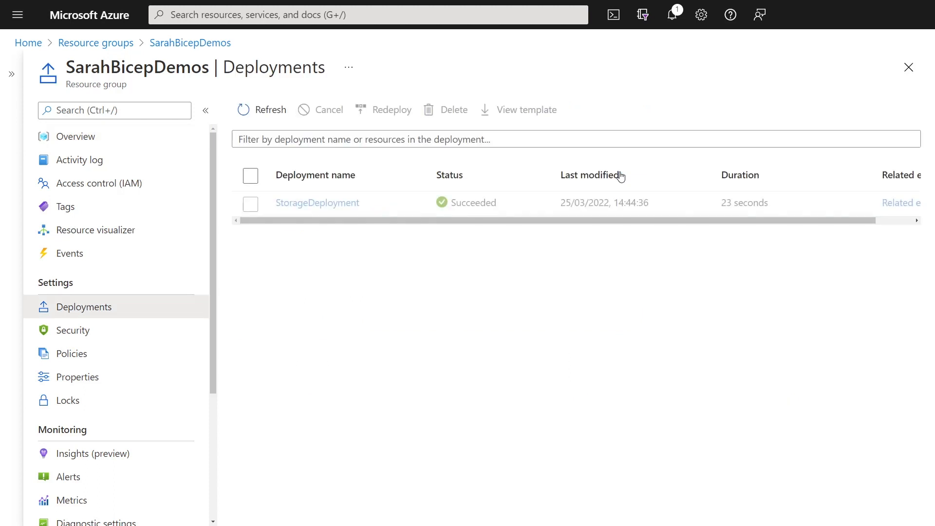
{"action": "mouse_move", "coordinate": [576, 192]}
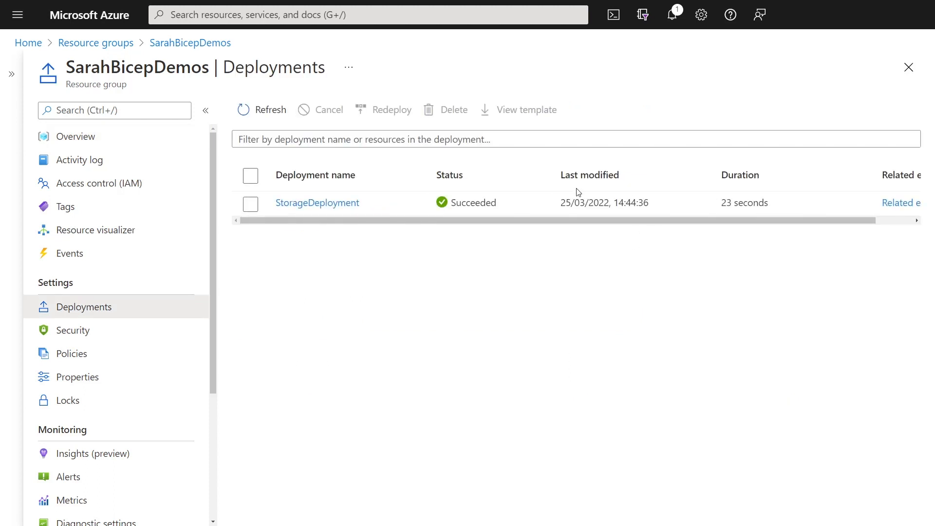
{"action": "mouse_move", "coordinate": [527, 304]}
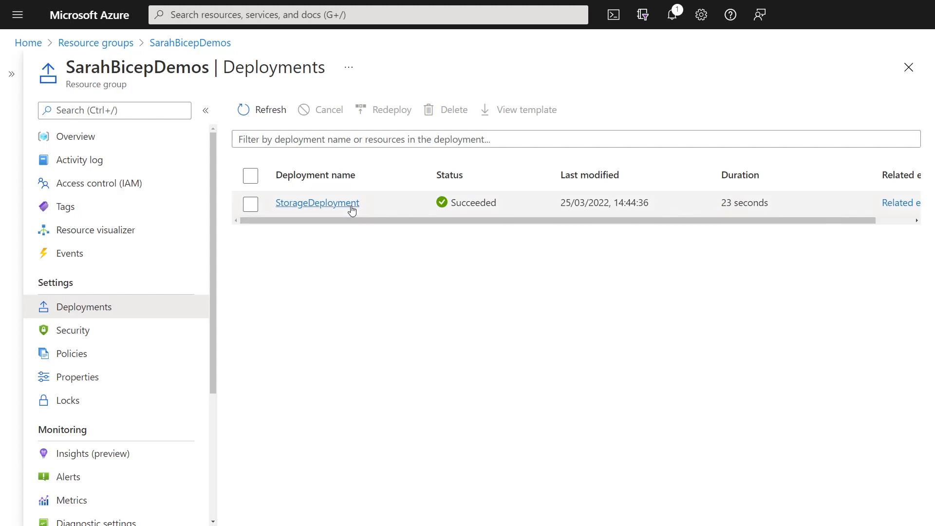
{"action": "left_click", "coordinate": [316, 202]}
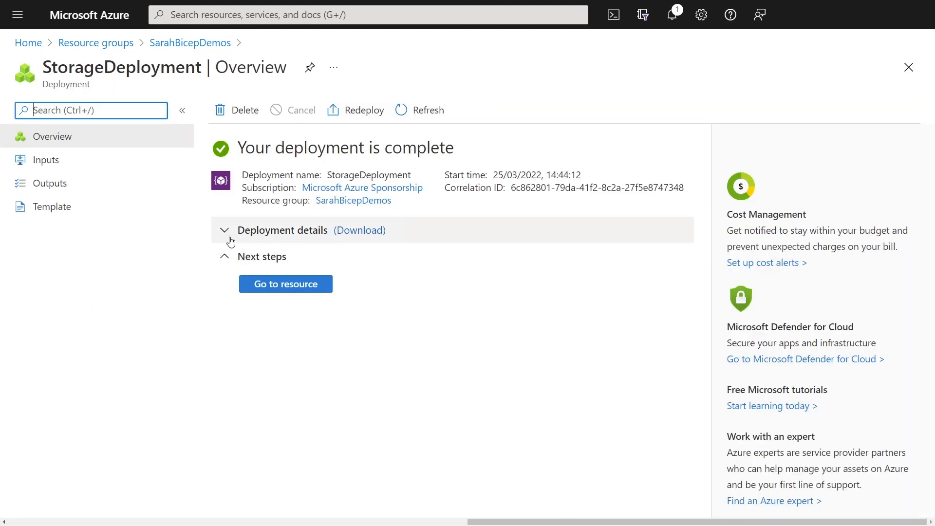
{"action": "left_click", "coordinate": [225, 230]}
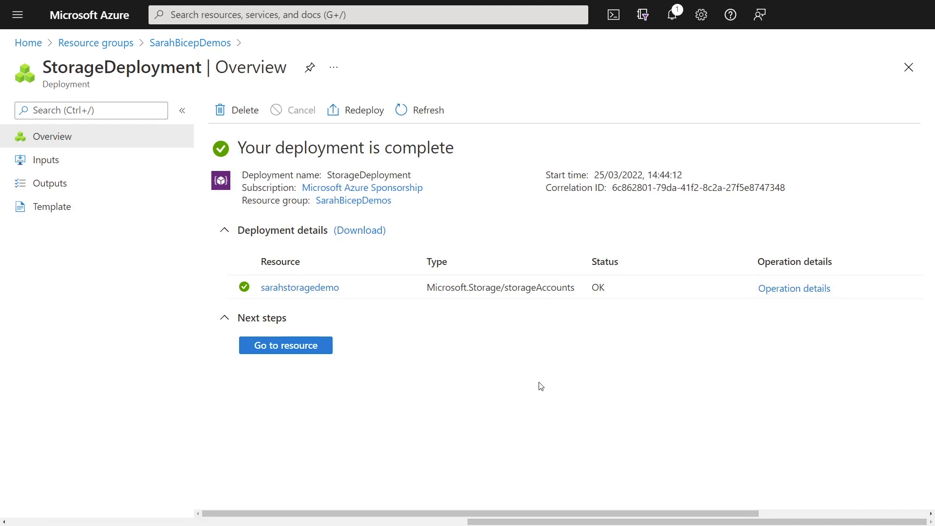